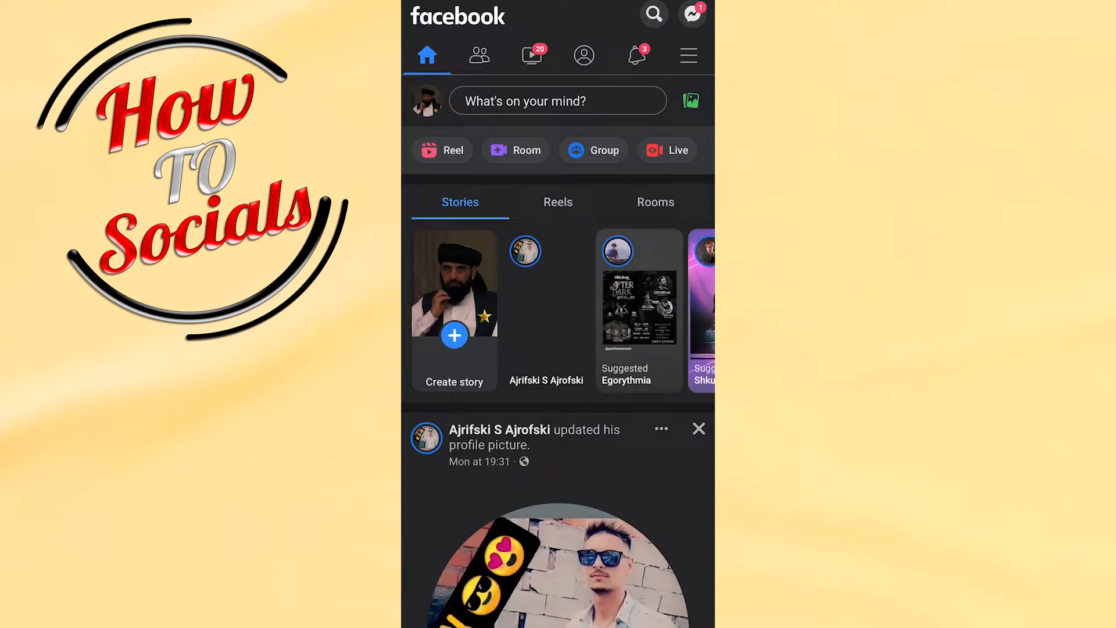
Open Facebook's main menu and scroll down to the All shortcuts grid
left_click(688, 54)
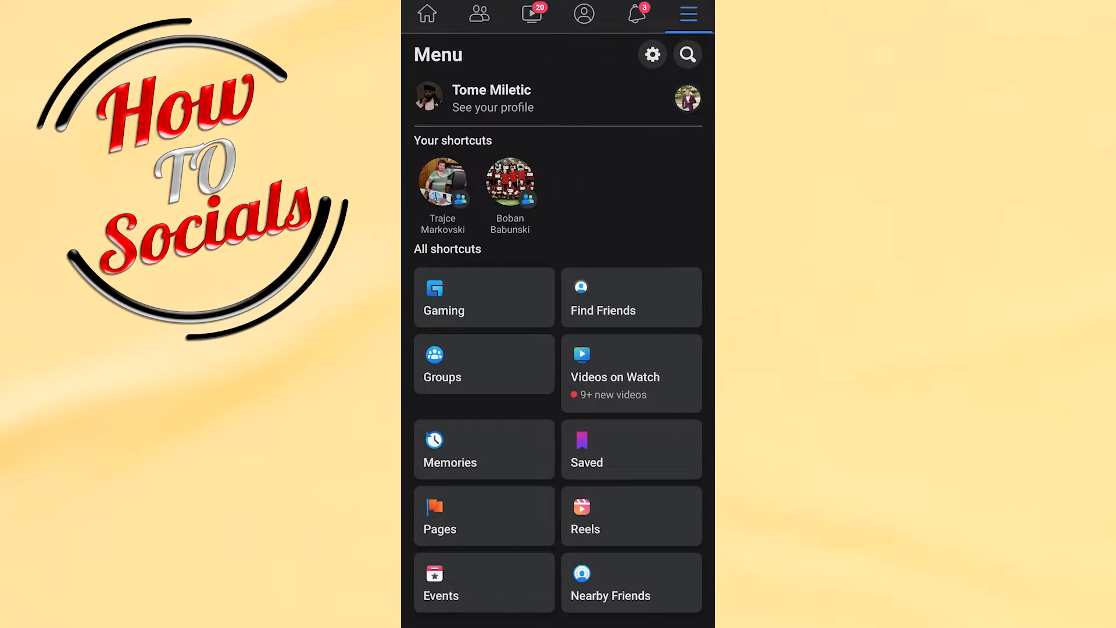
scroll("down", 3)
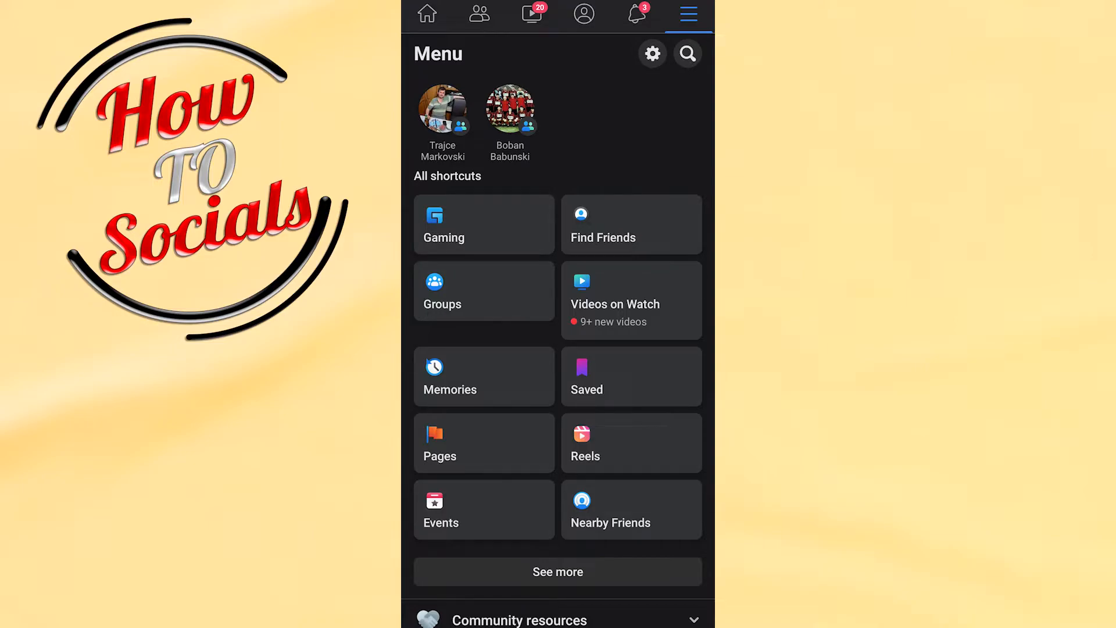
scroll("down", 3)
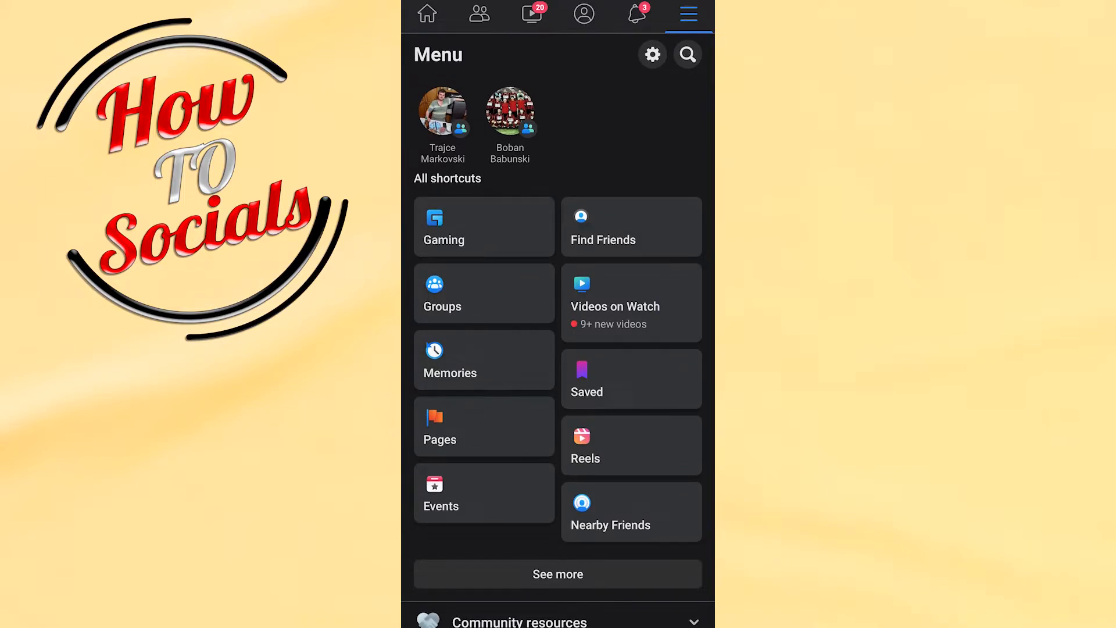
Expand See more to reveal Avatars, then leave Facebook for the home screen
scroll("down", 3)
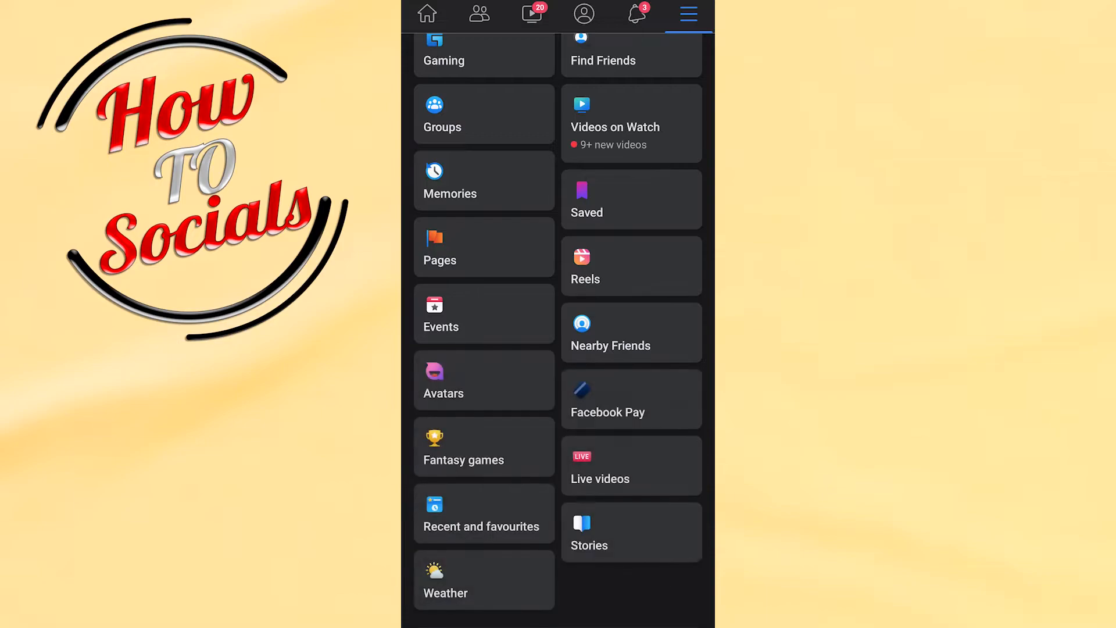
scroll("down", 3)
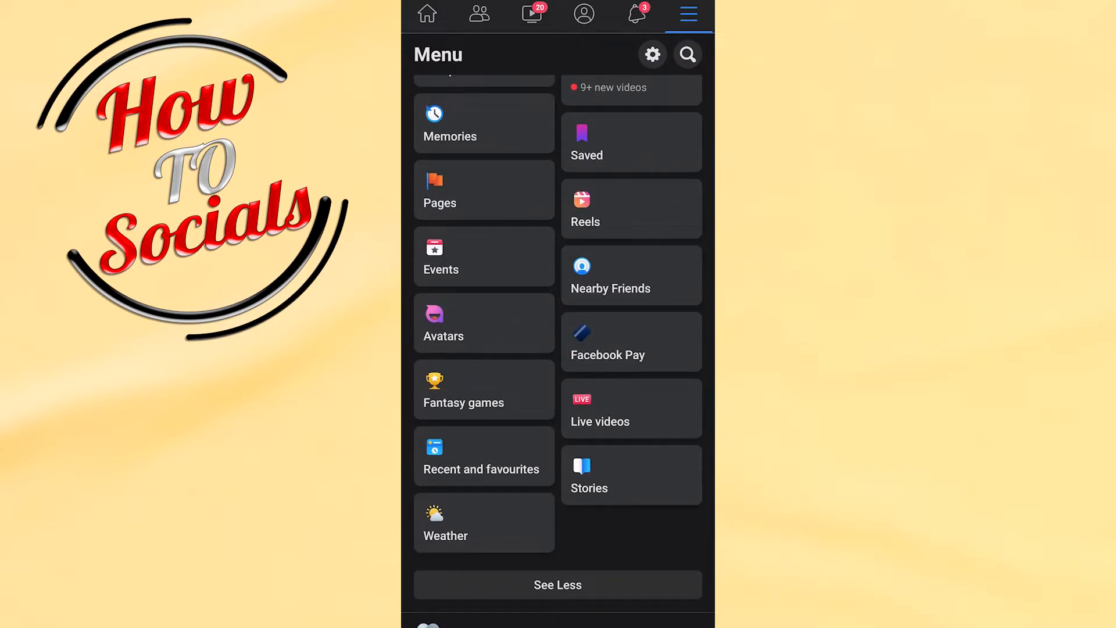
left_click(496, 316)
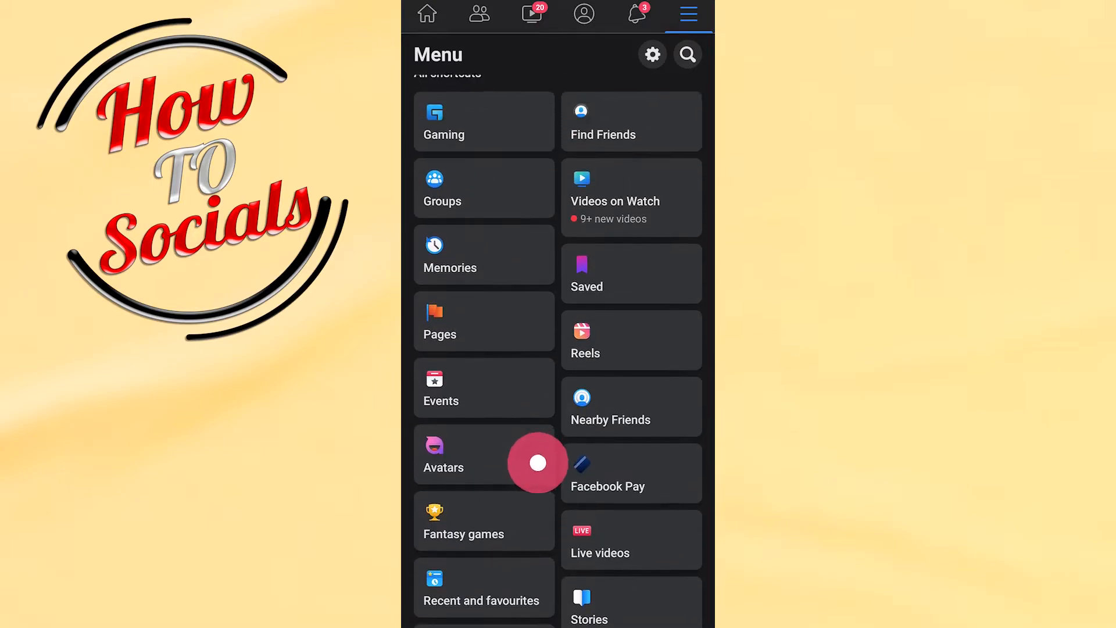
scroll("down", 3)
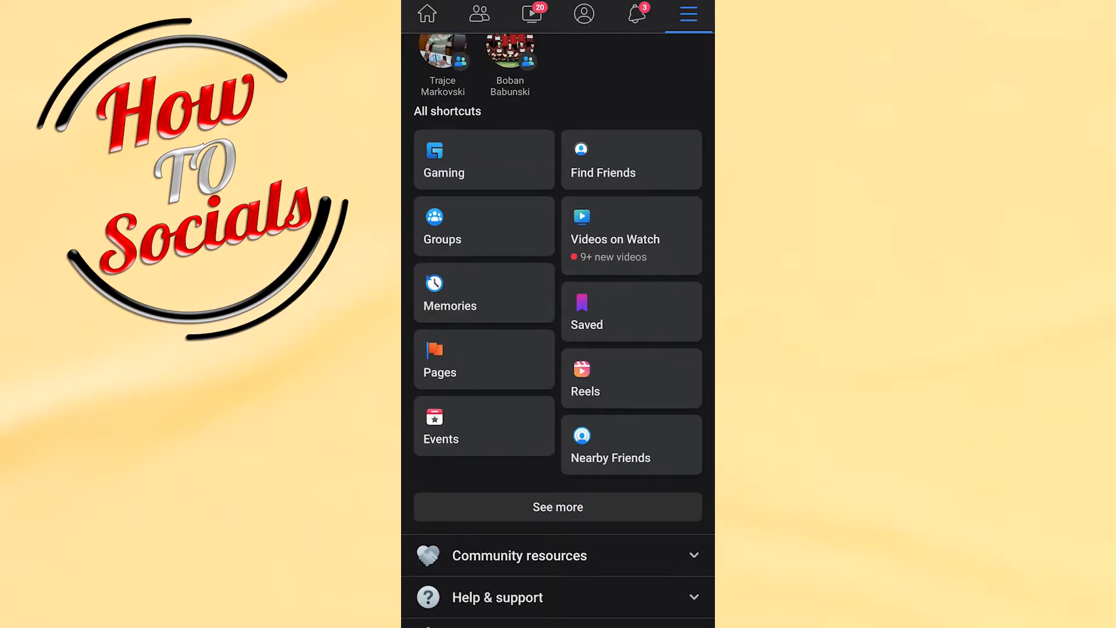
left_click(557, 506)
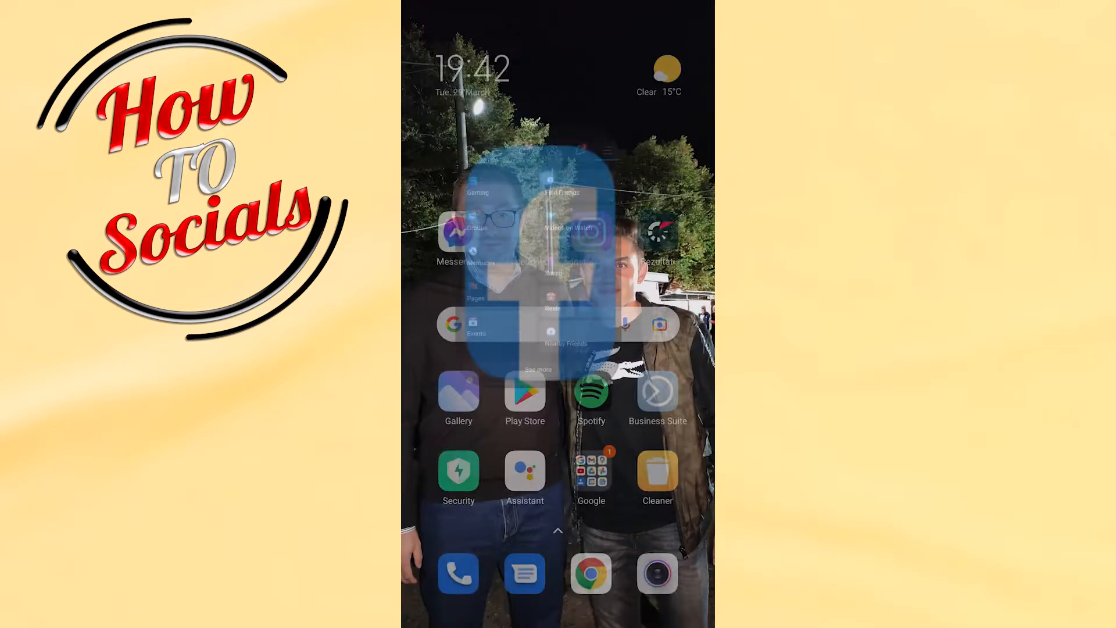
Check Facebook's Play Store listing shows no update pending, then return to Facebook
left_click(524, 394)
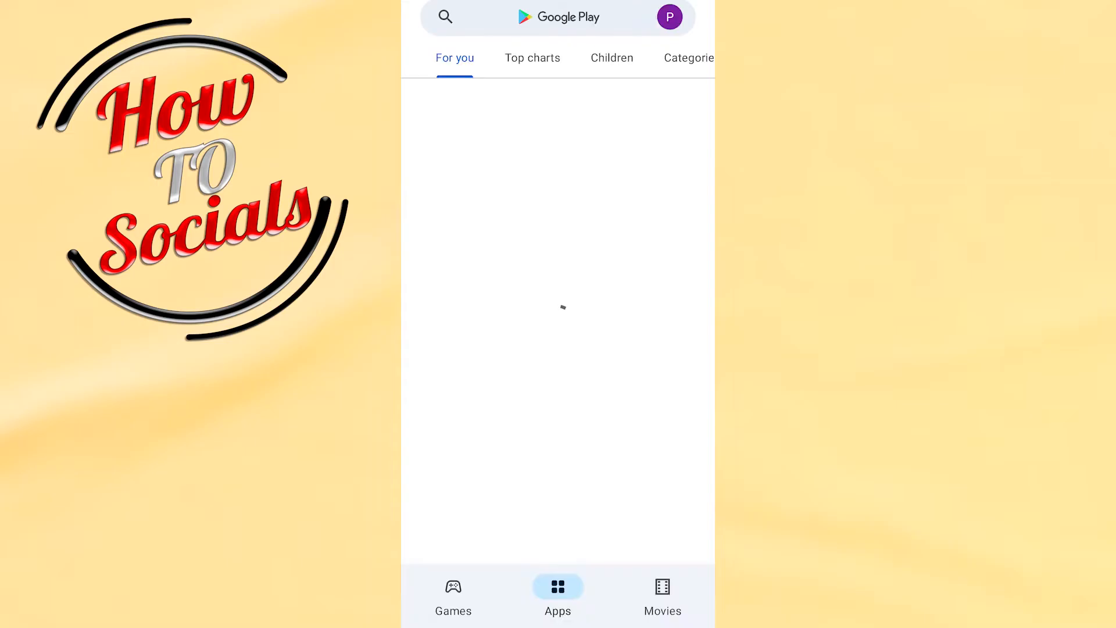
left_click(558, 307)
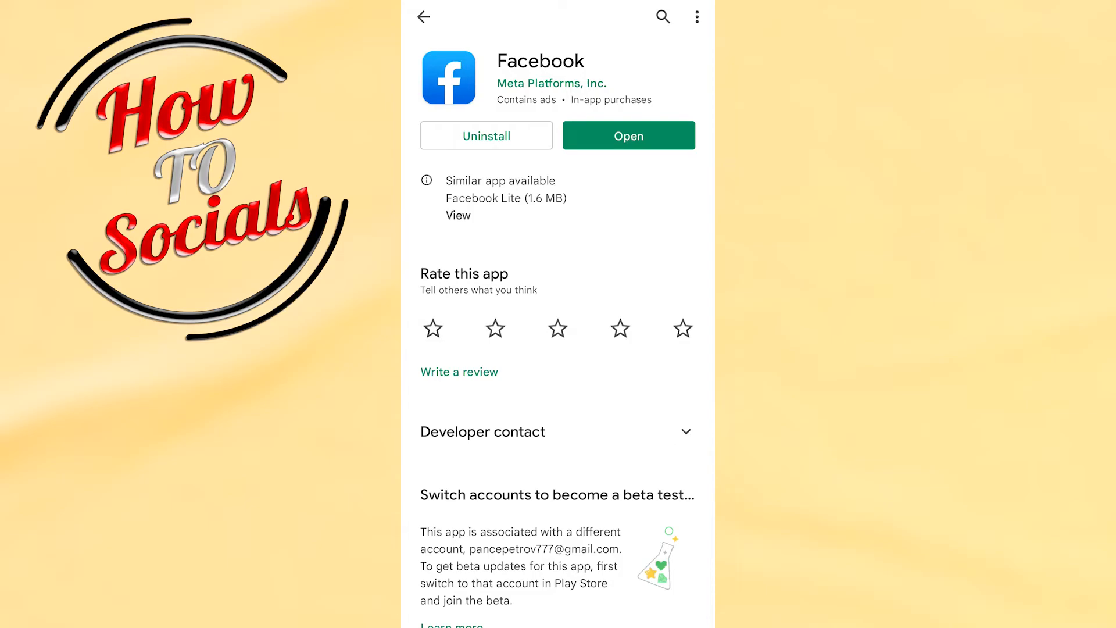
left_click(627, 136)
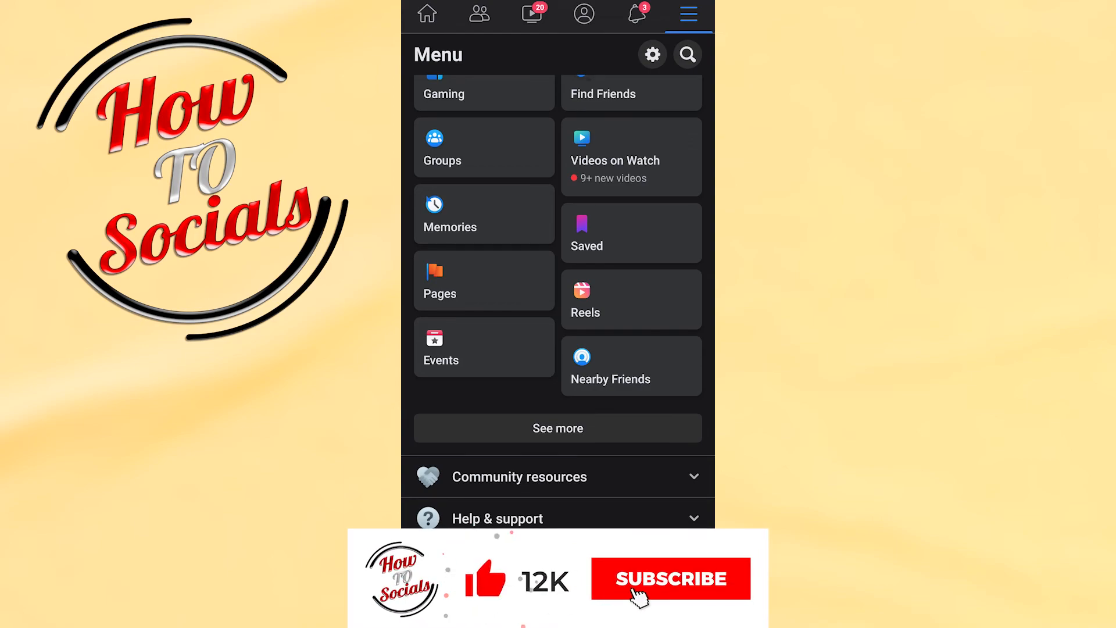
left_click(669, 578)
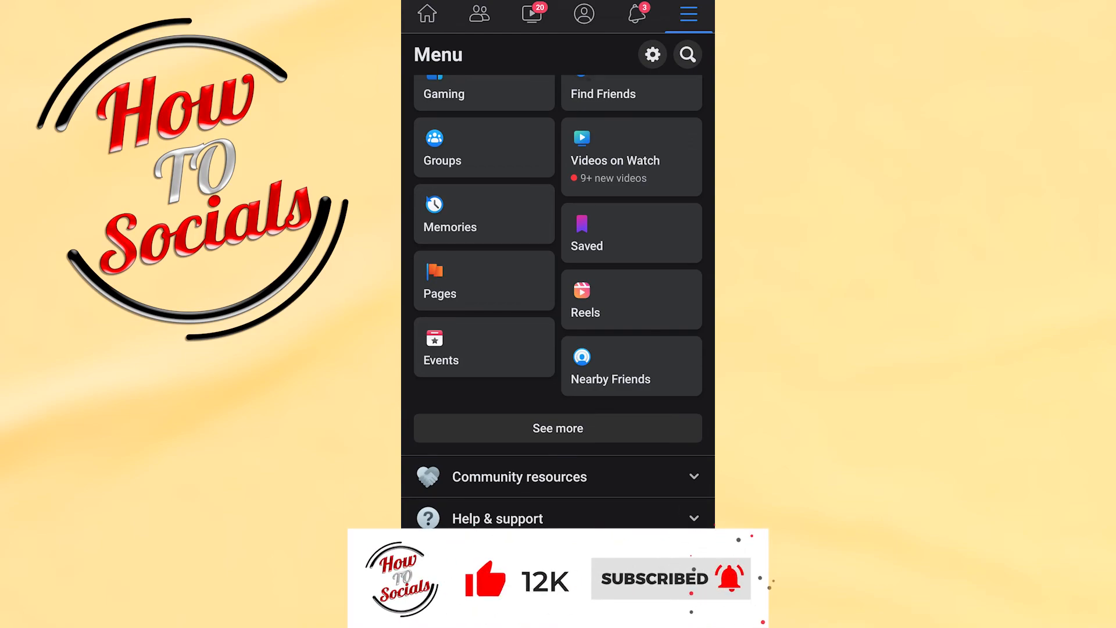